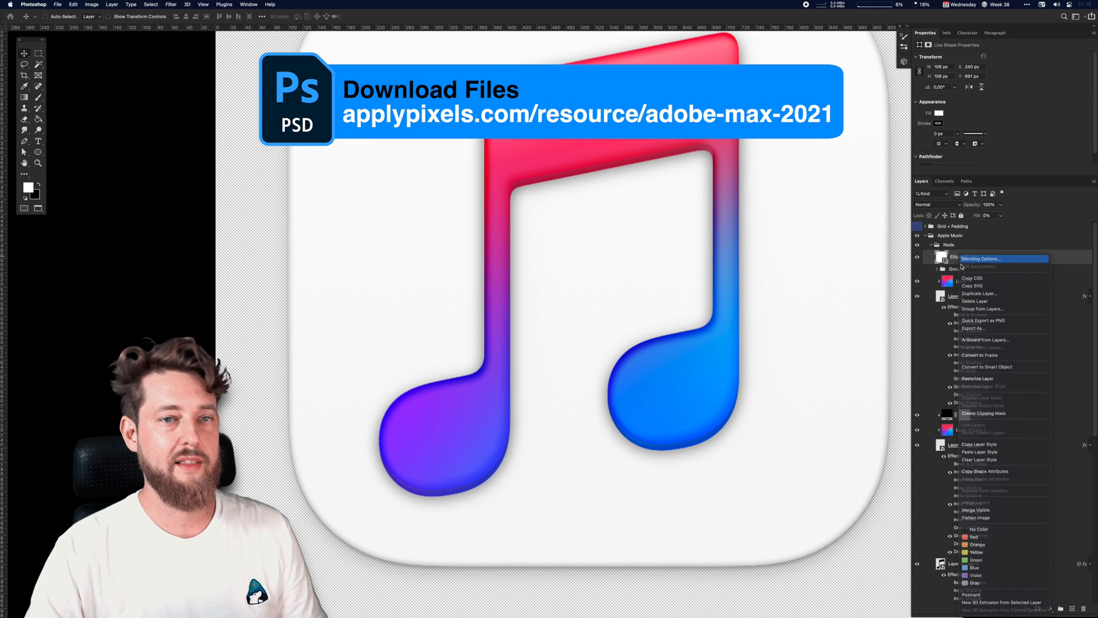
# Set the ellipse layer's white Gradient Overlay blend mode to Screen.
pyautogui.click(981, 259)
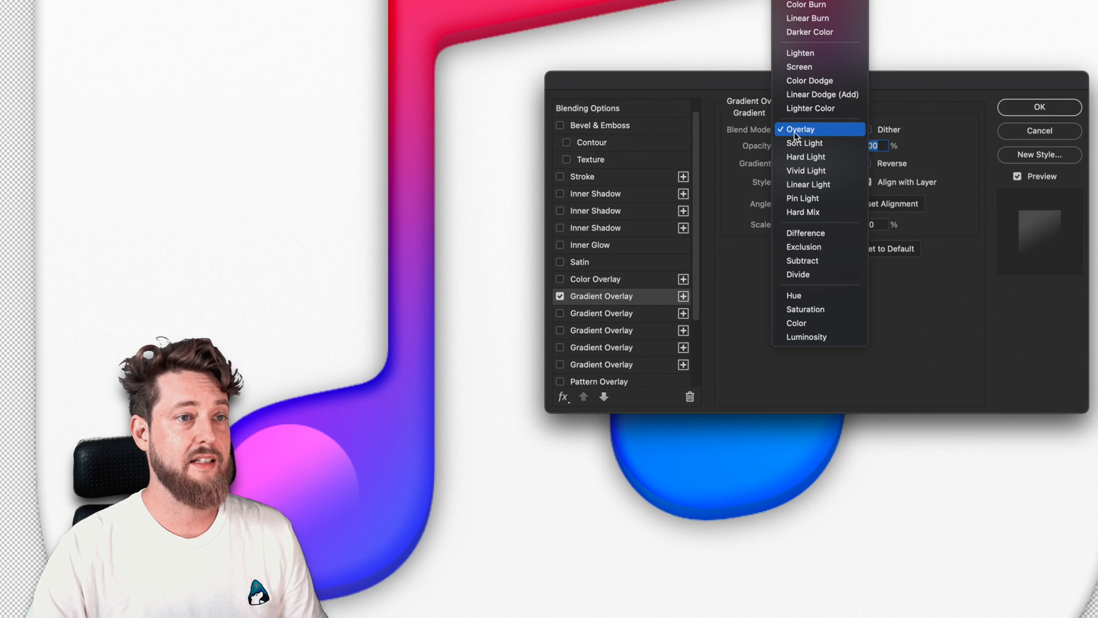
pyautogui.moveTo(805, 67)
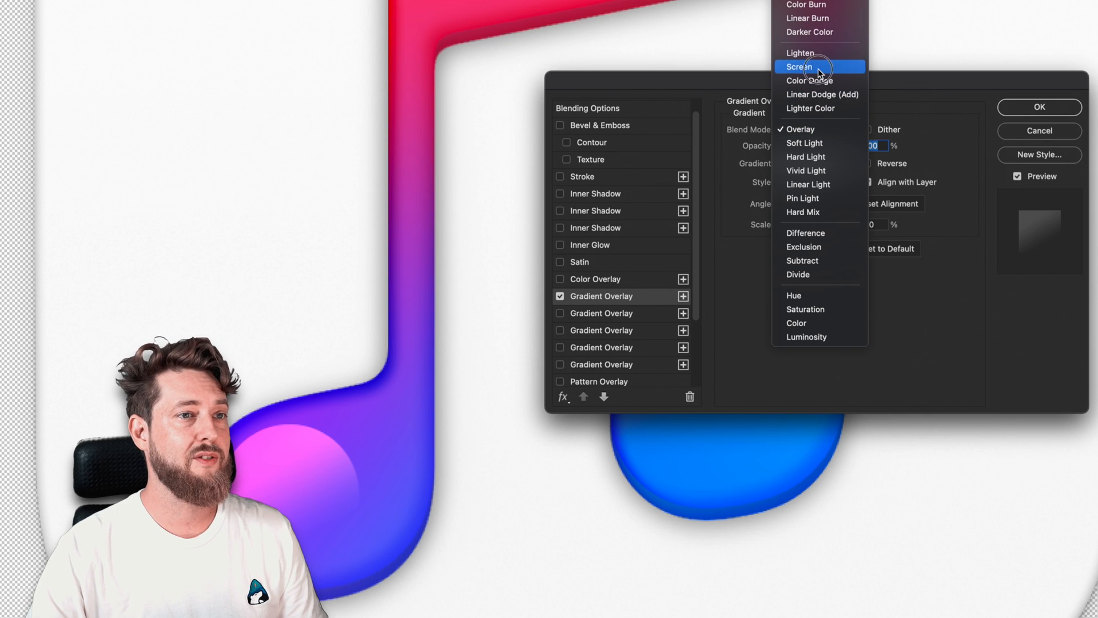
pyautogui.click(797, 66)
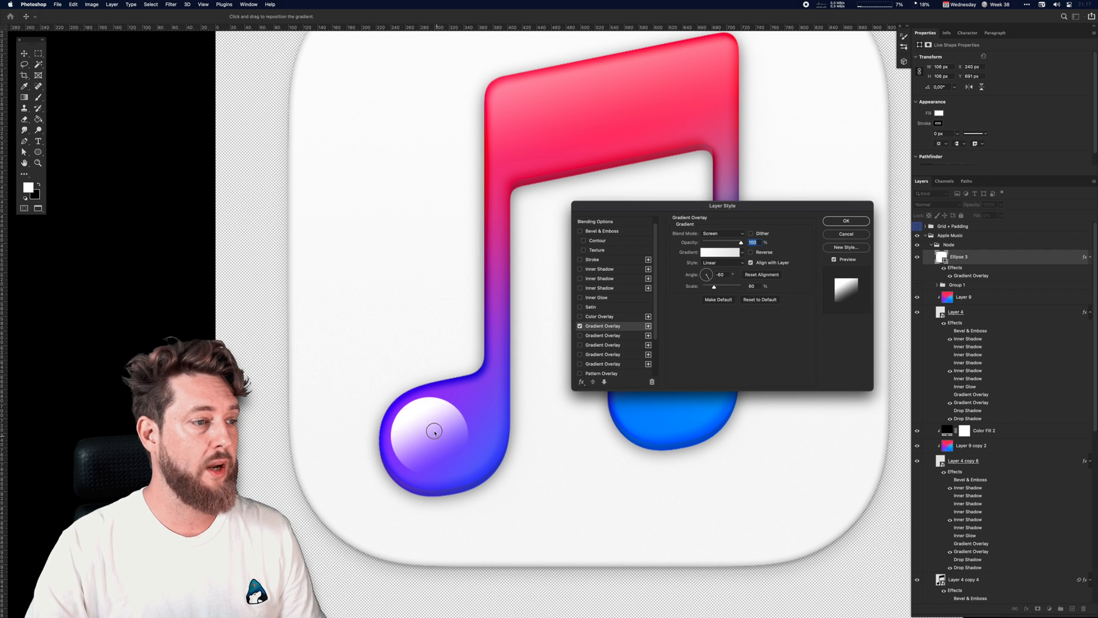
pyautogui.click(722, 262)
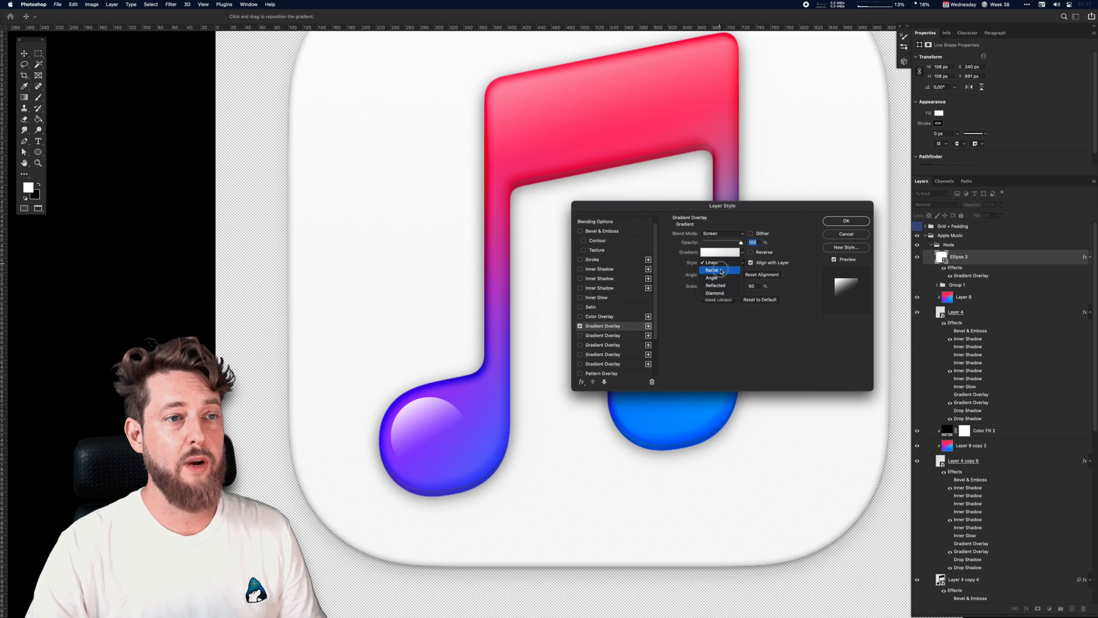
pyautogui.click(713, 270)
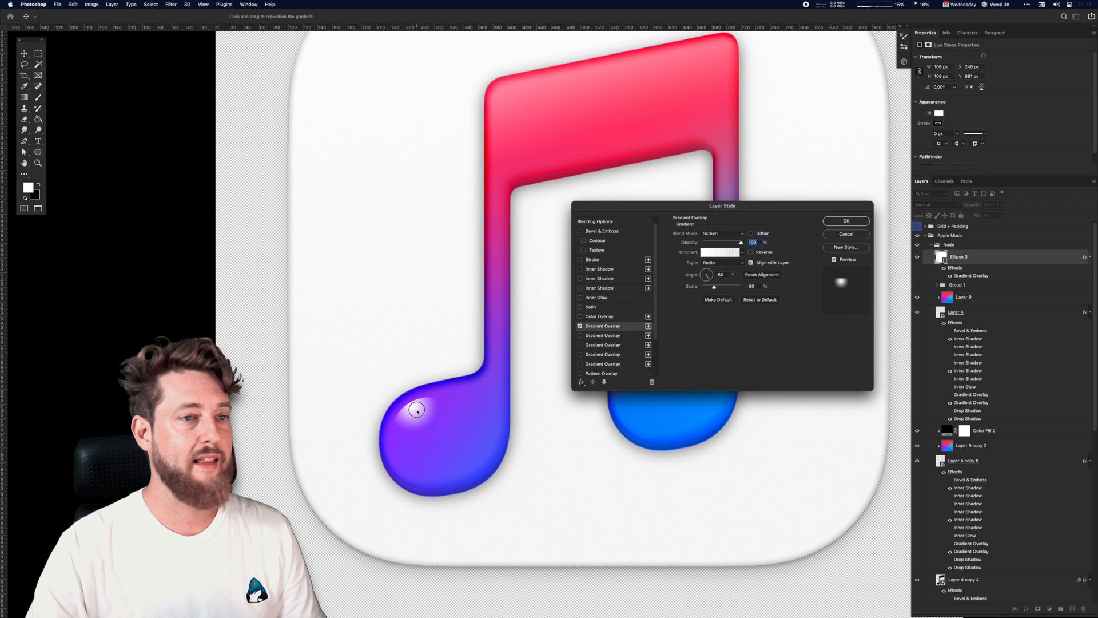
pyautogui.click(721, 262)
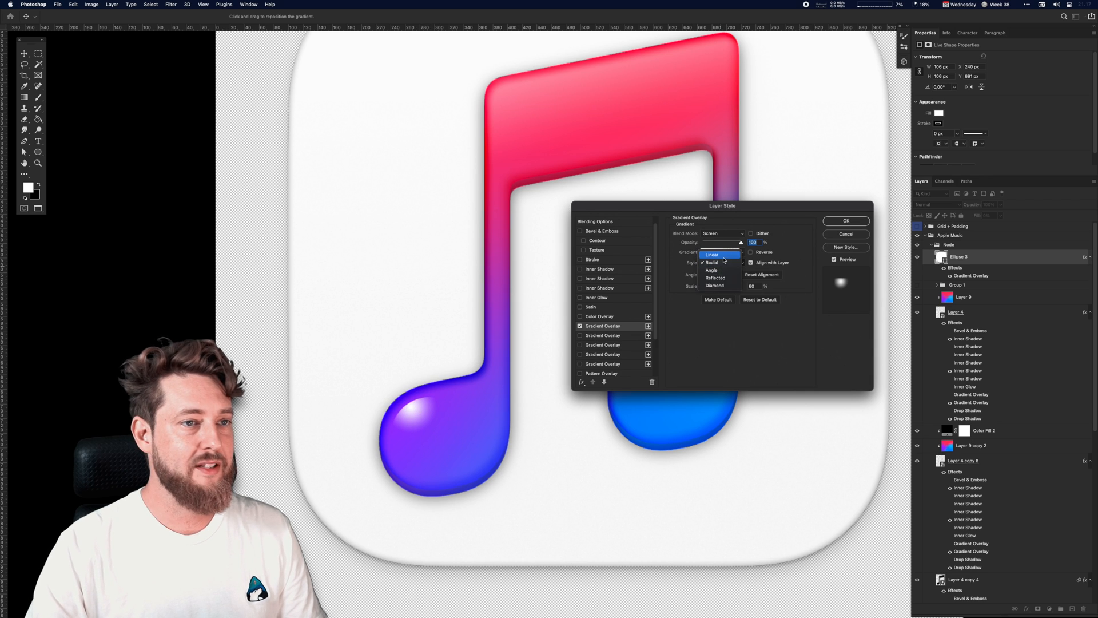
pyautogui.click(711, 254)
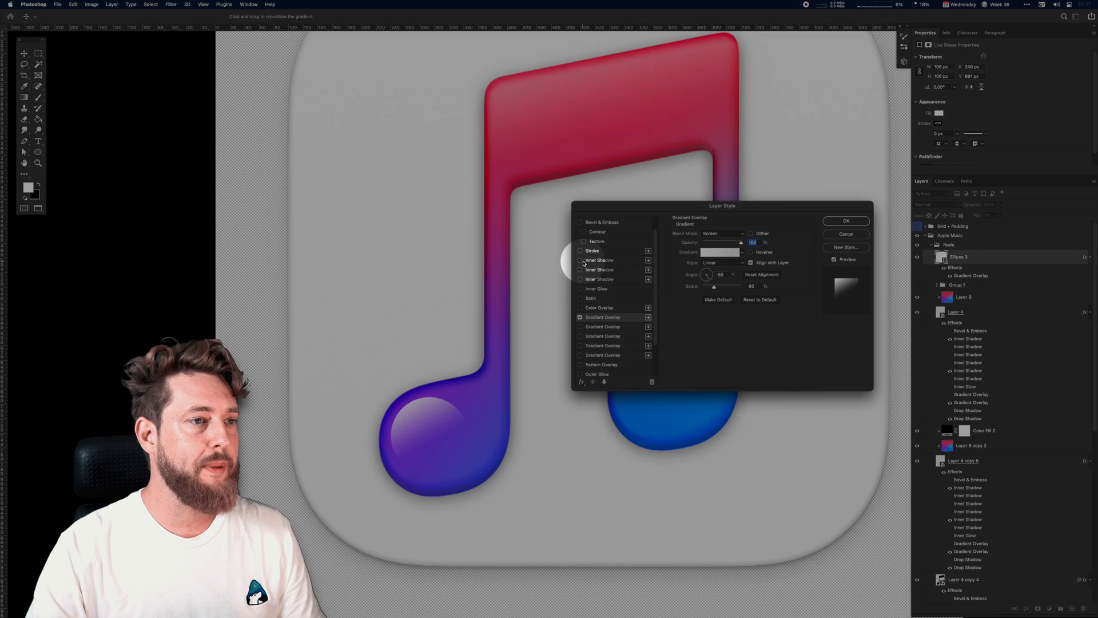
# Switch the Layer Style dialog to the Inner Shadow effect settings.
pyautogui.click(581, 259)
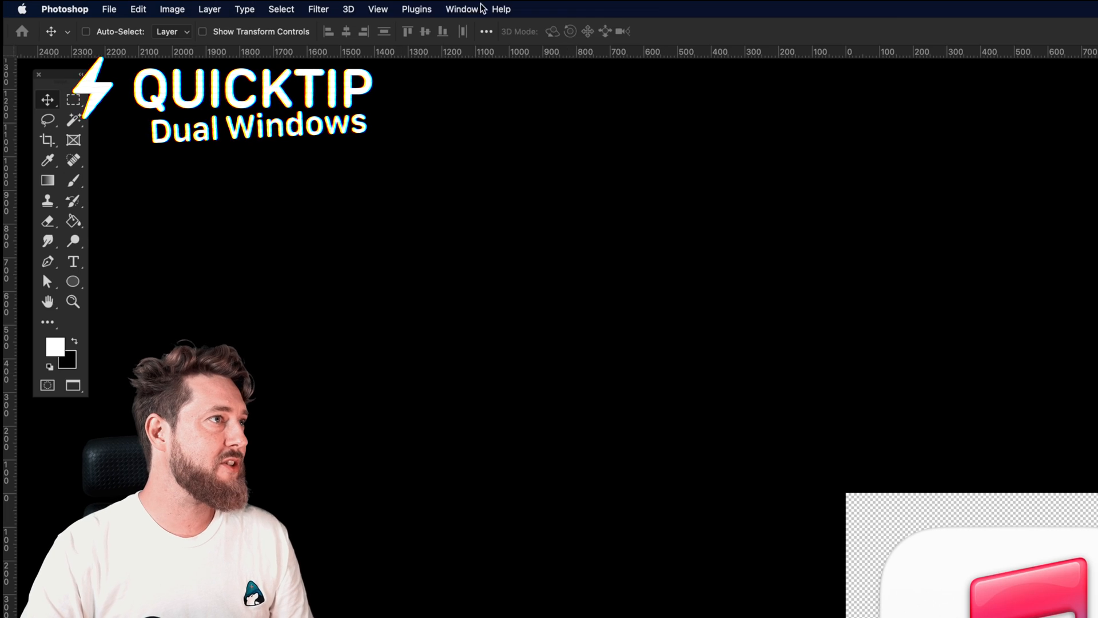
# Create a new window for Music.psd via Window > Arrange.
pyautogui.click(461, 9)
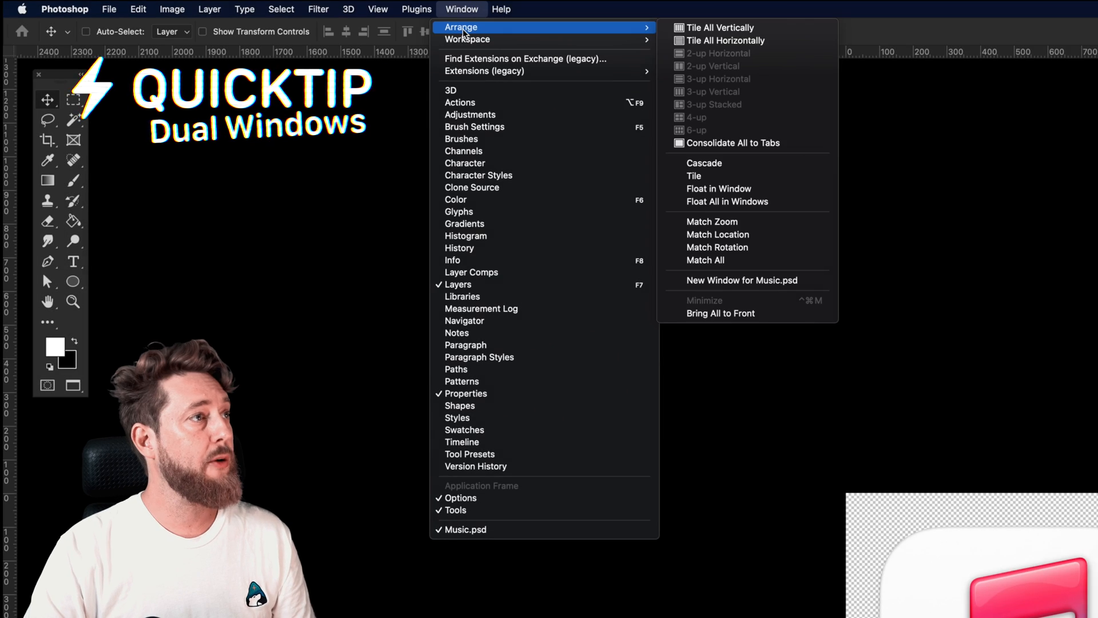
pyautogui.moveTo(718, 189)
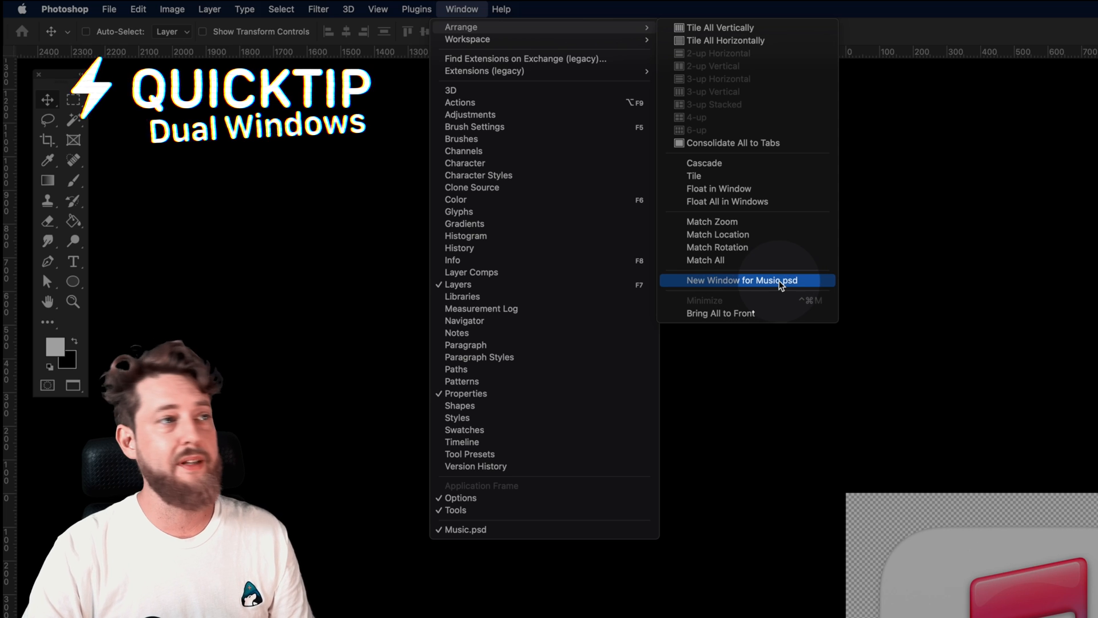
pyautogui.click(745, 280)
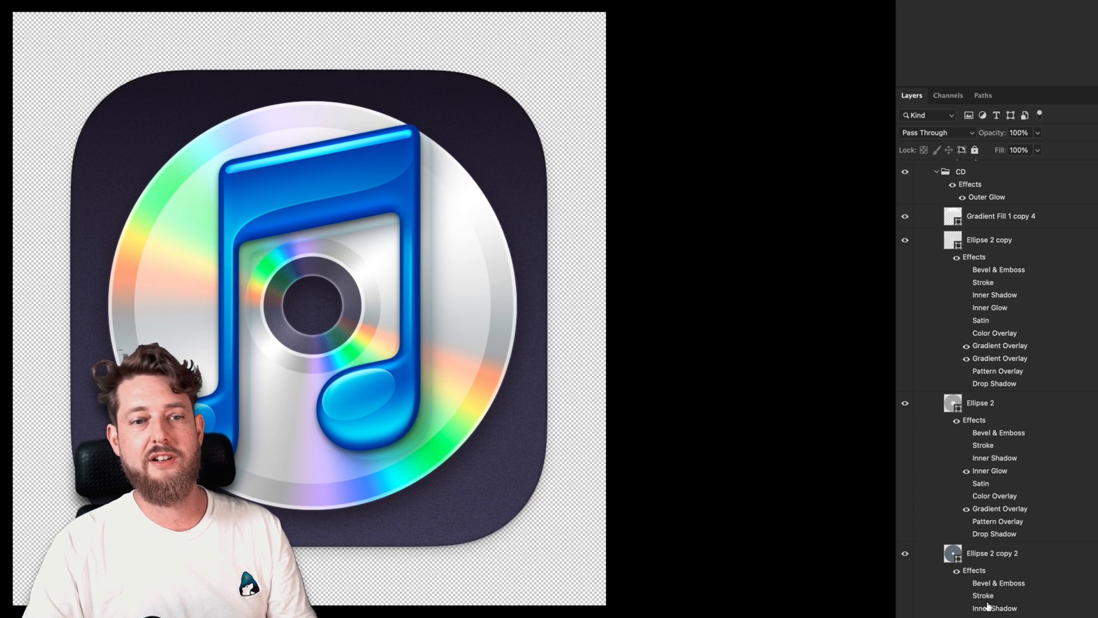
# Bring up the Layer Style dialog for Ellipse 2's Gradient Overlay from the Layers panel.
pyautogui.scroll(-3)
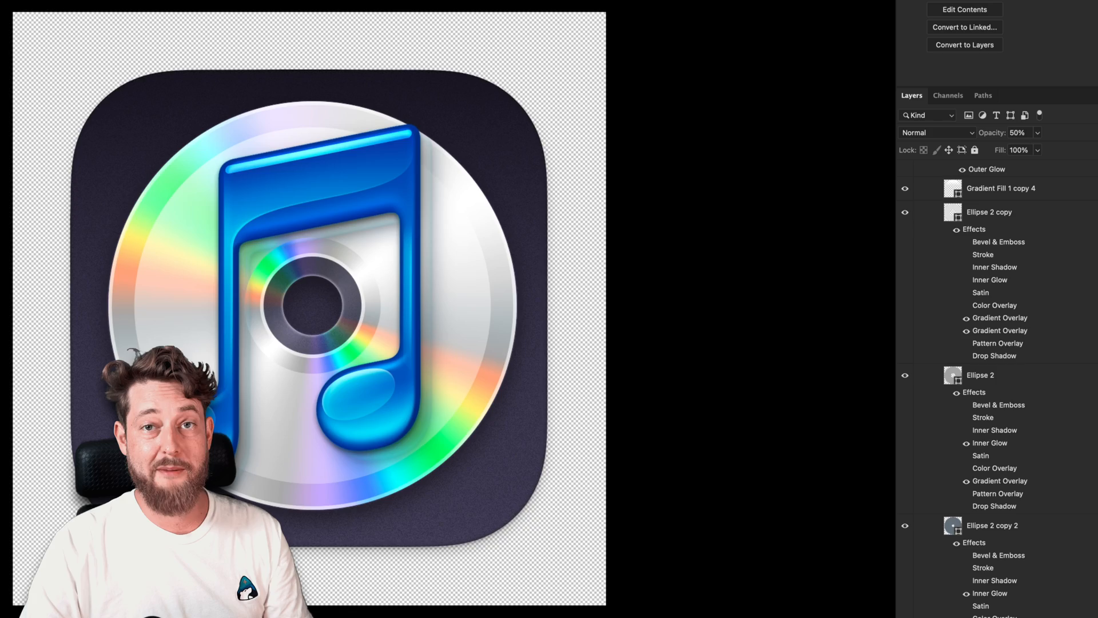
pyautogui.click(990, 525)
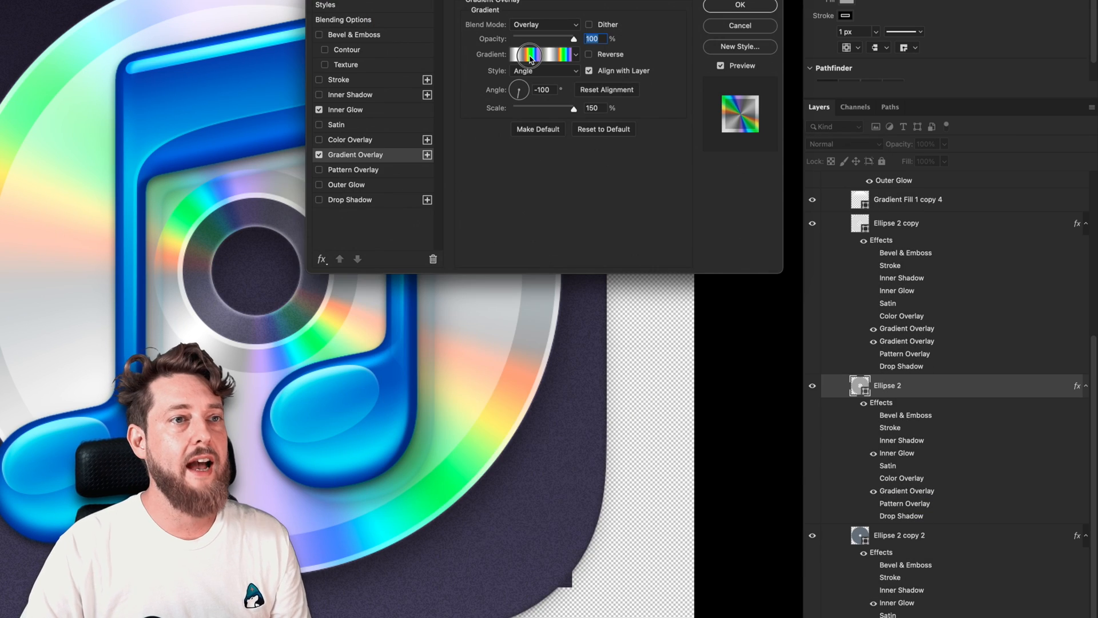
# In the Gradient Editor, select a silver stop and shift it right along the rainbow gradient.
pyautogui.click(542, 54)
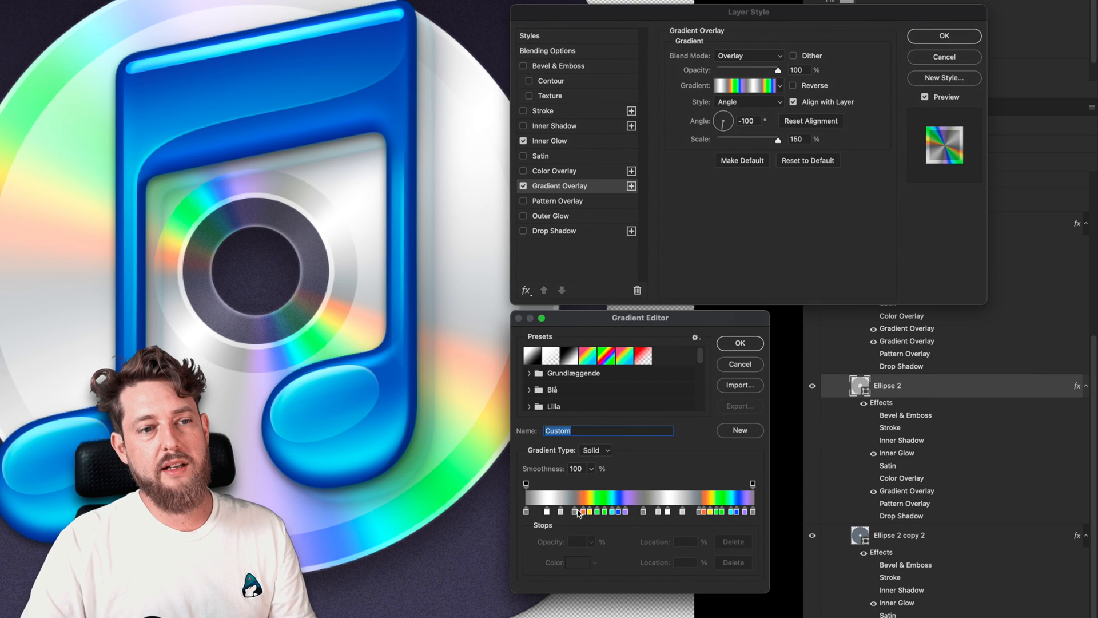
pyautogui.moveTo(679, 524)
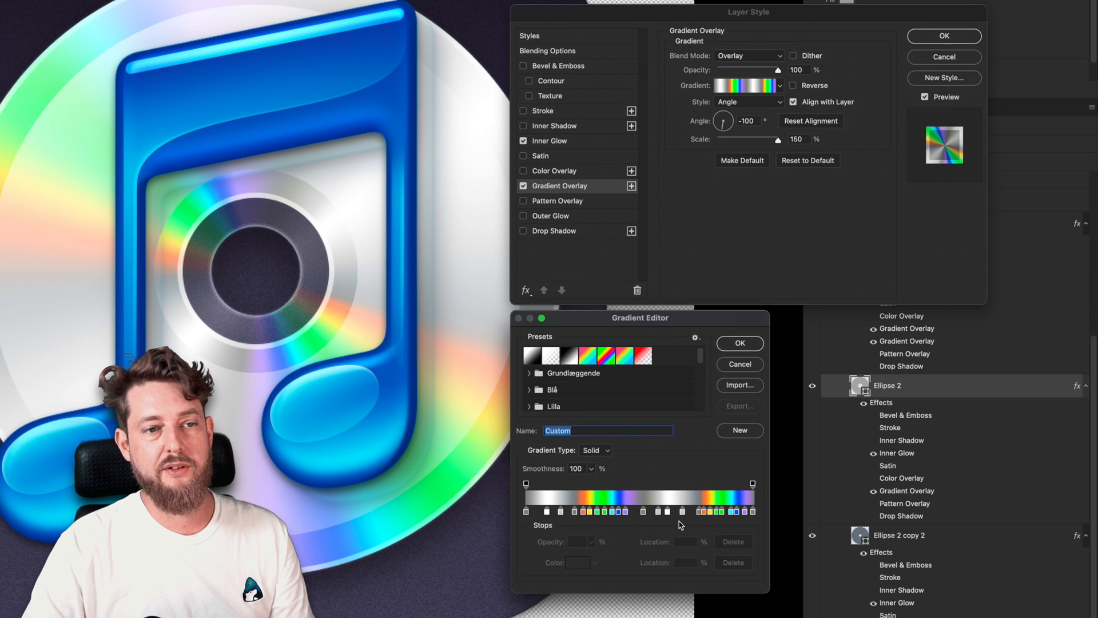
pyautogui.click(540, 511)
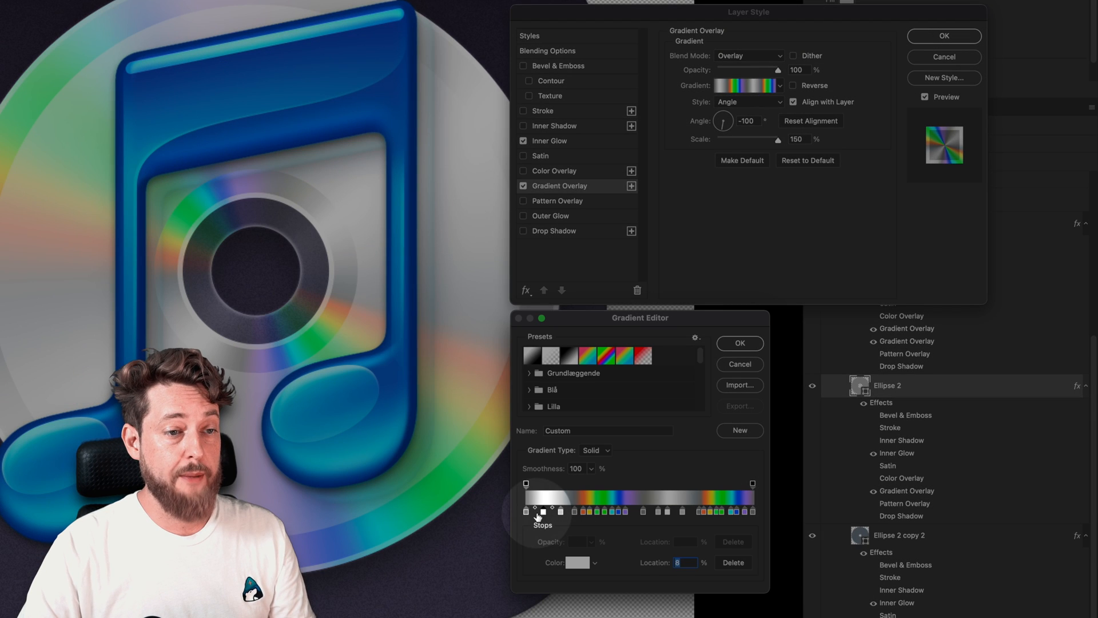
pyautogui.moveTo(541, 510); pyautogui.dragTo(560, 510)
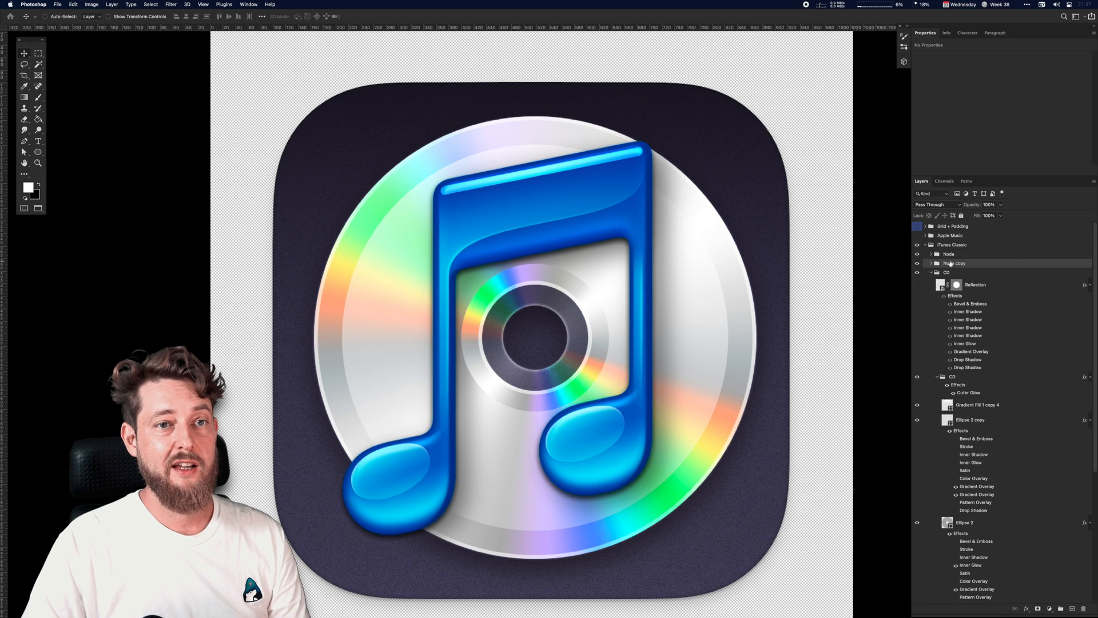
# Convert Note copy to a smart object and nudge it down a few pixels.
pyautogui.rightClick(953, 263)
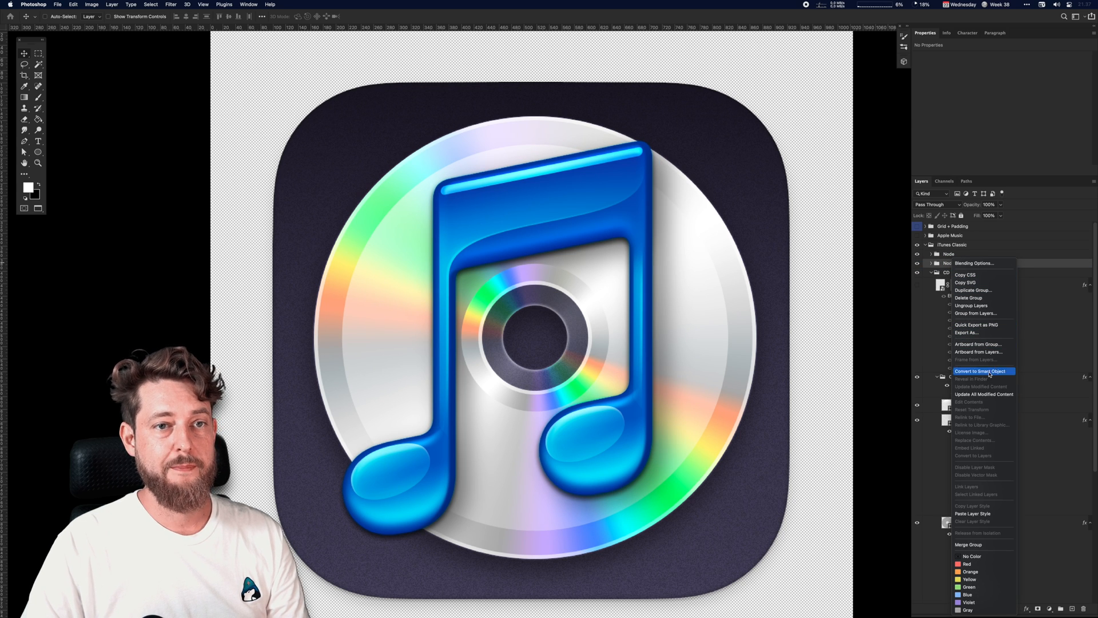
pyautogui.click(980, 371)
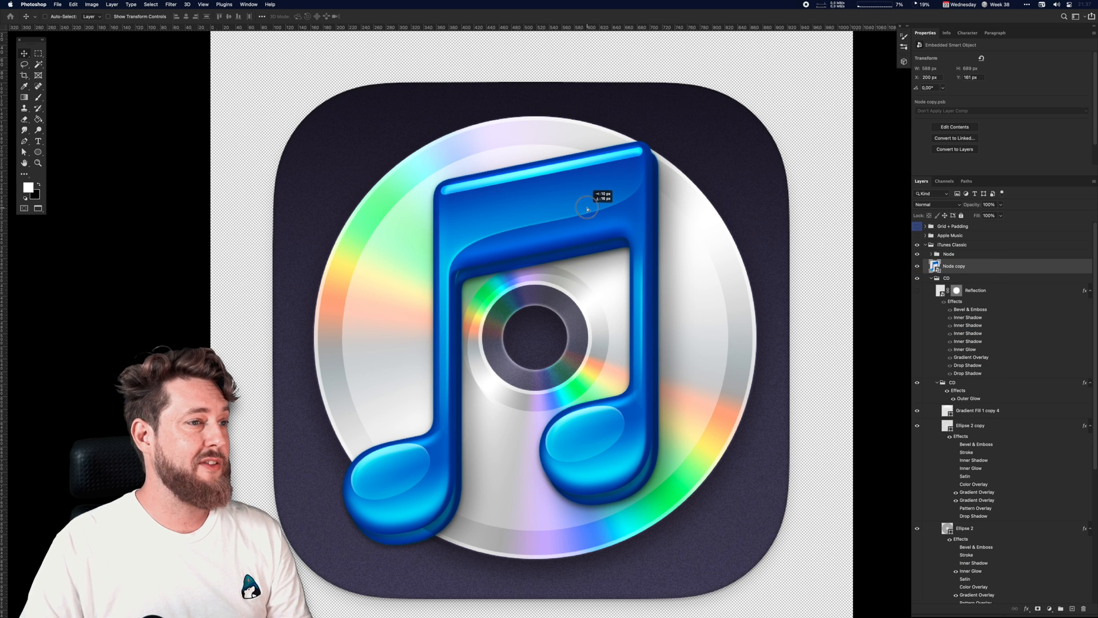
pyautogui.moveTo(587, 208); pyautogui.dragTo(576, 223)
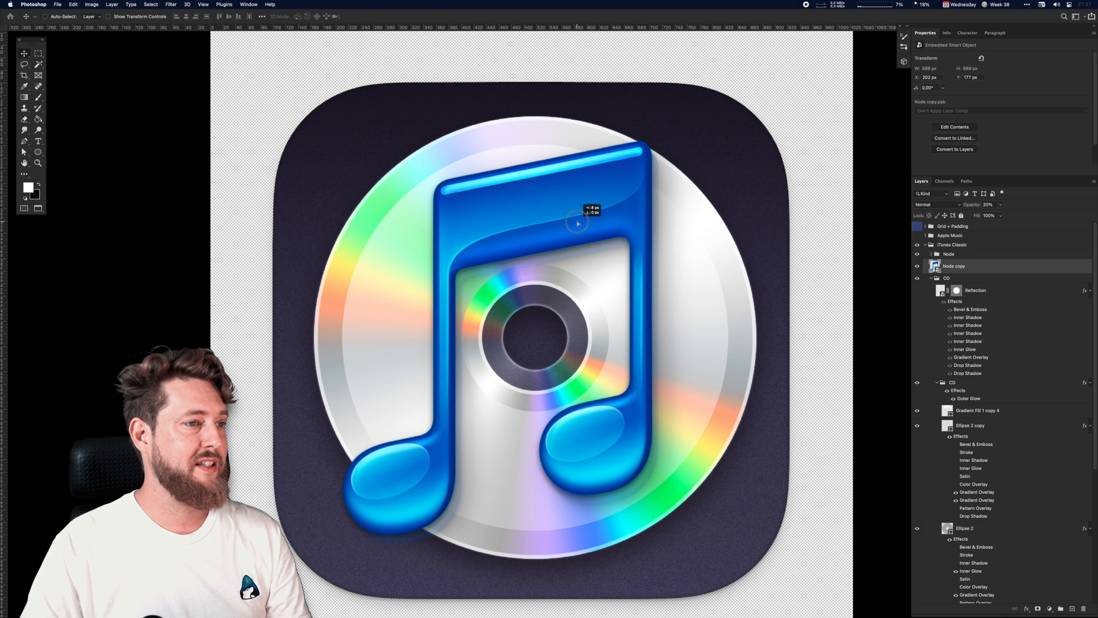